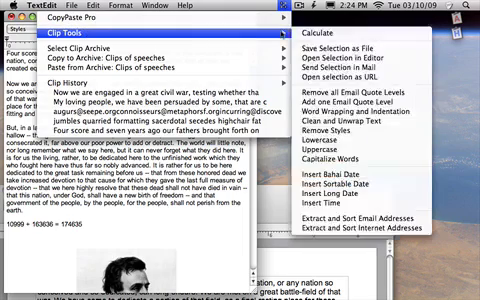
mouse_move(360, 74)
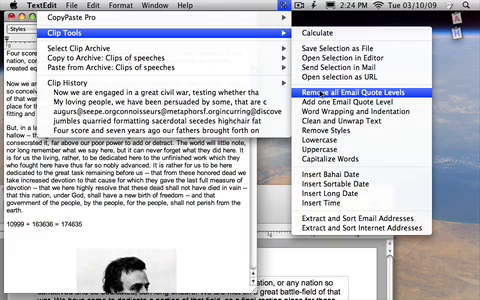
mouse_move(360, 102)
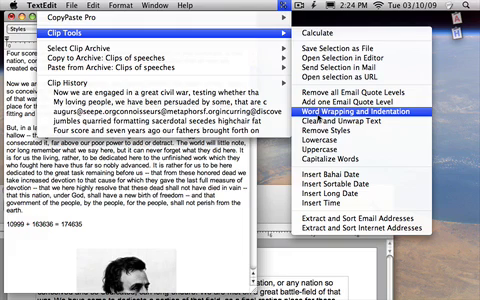
mouse_move(370, 132)
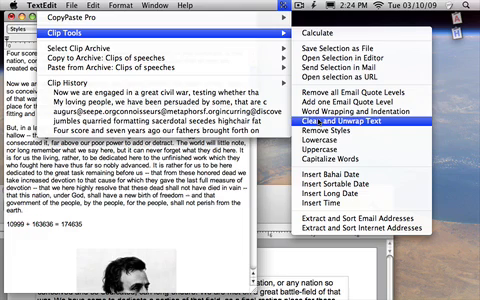